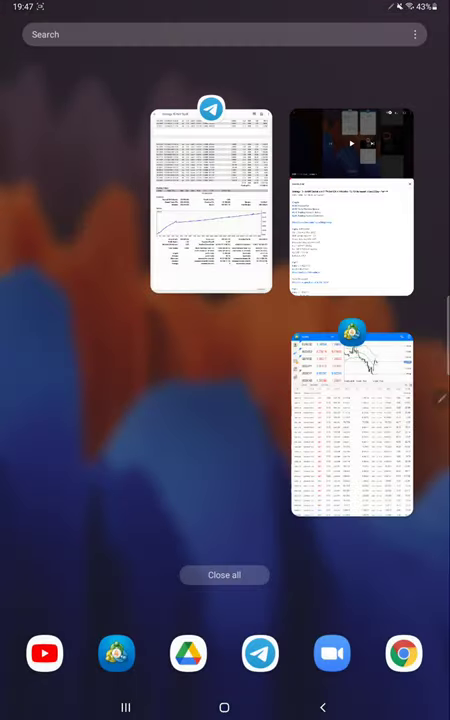
- Return to MetaTrader 5 and scroll down through the buy and sell order history
click(351, 420)
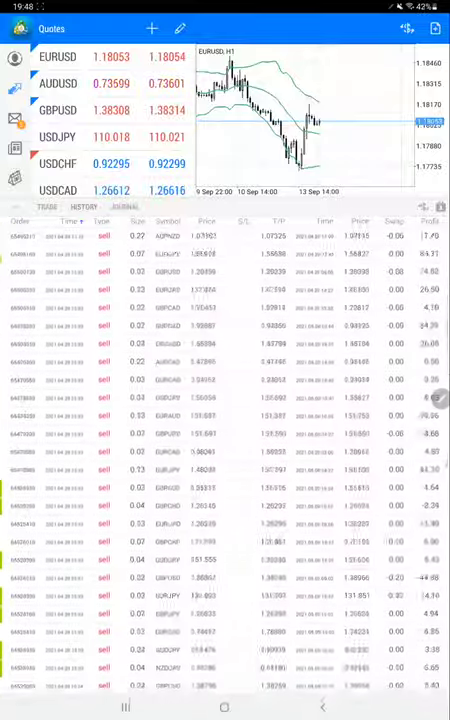
scroll(down, 3)
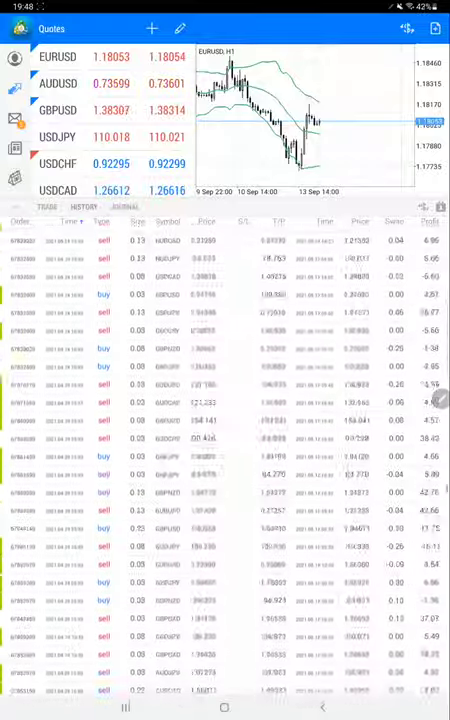
scroll(down, 3)
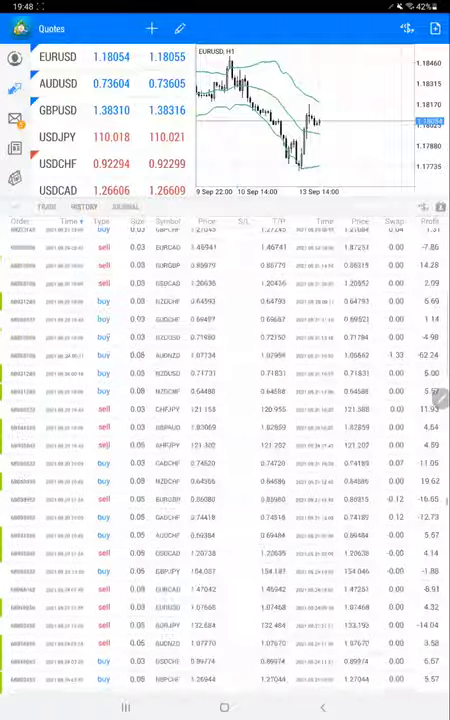
scroll(down, 3)
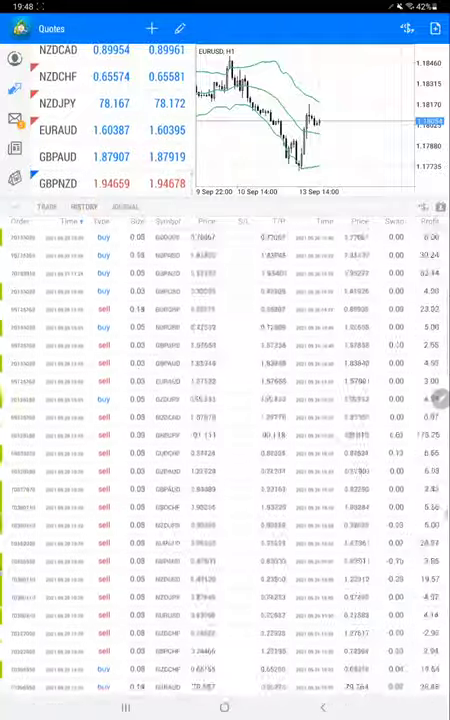
scroll(down, 3)
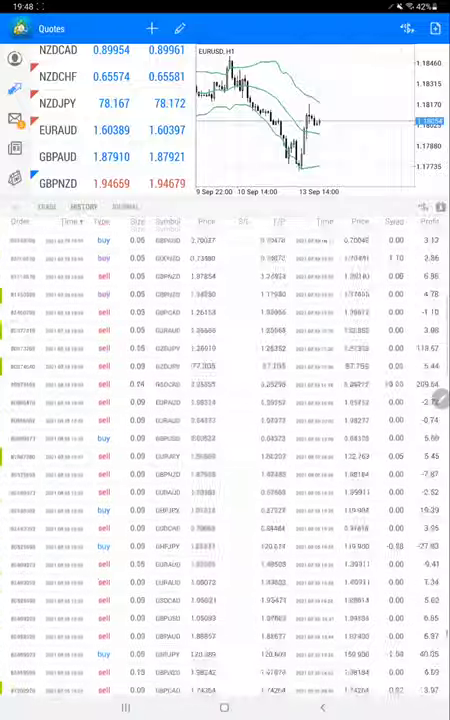
click(75, 225)
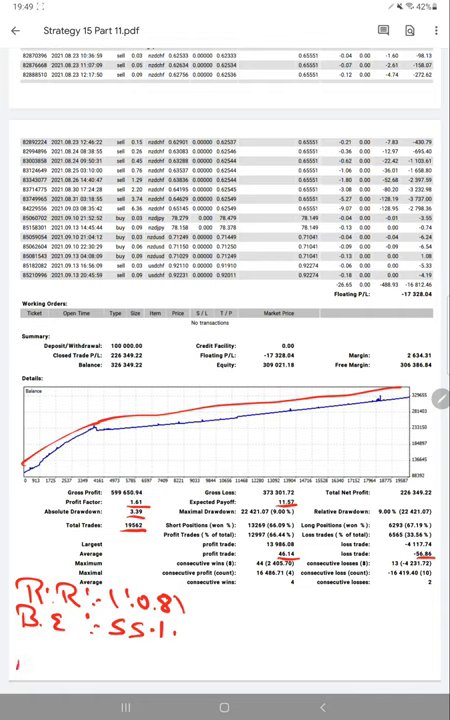
- Handwrite "Acc :- 6" beneath the B.E 55% line on the Strategy 15 report
text(Acc :-)
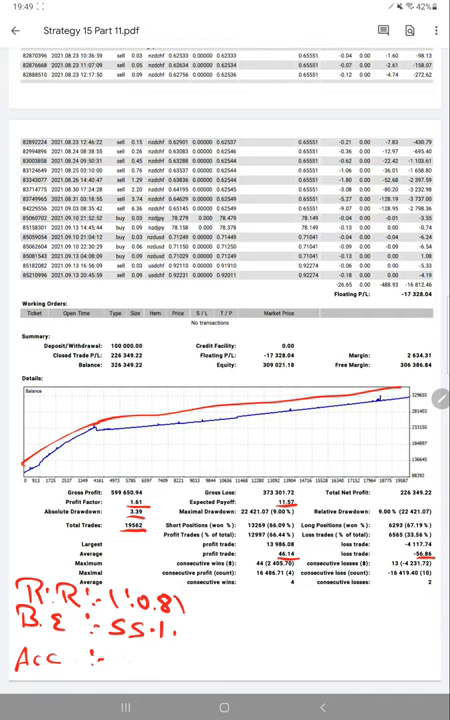
text(6)
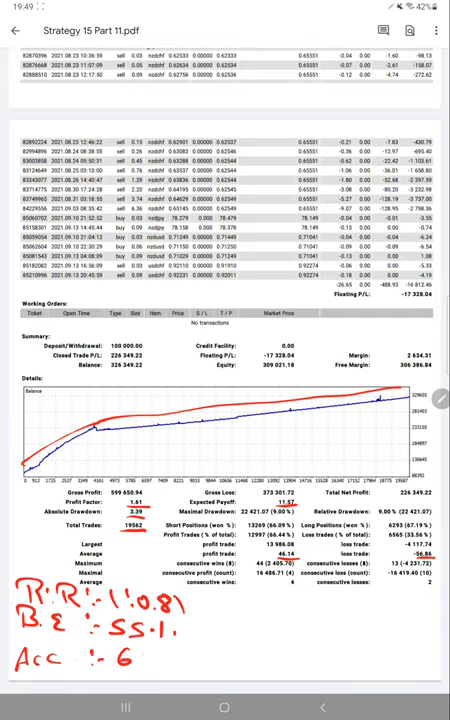